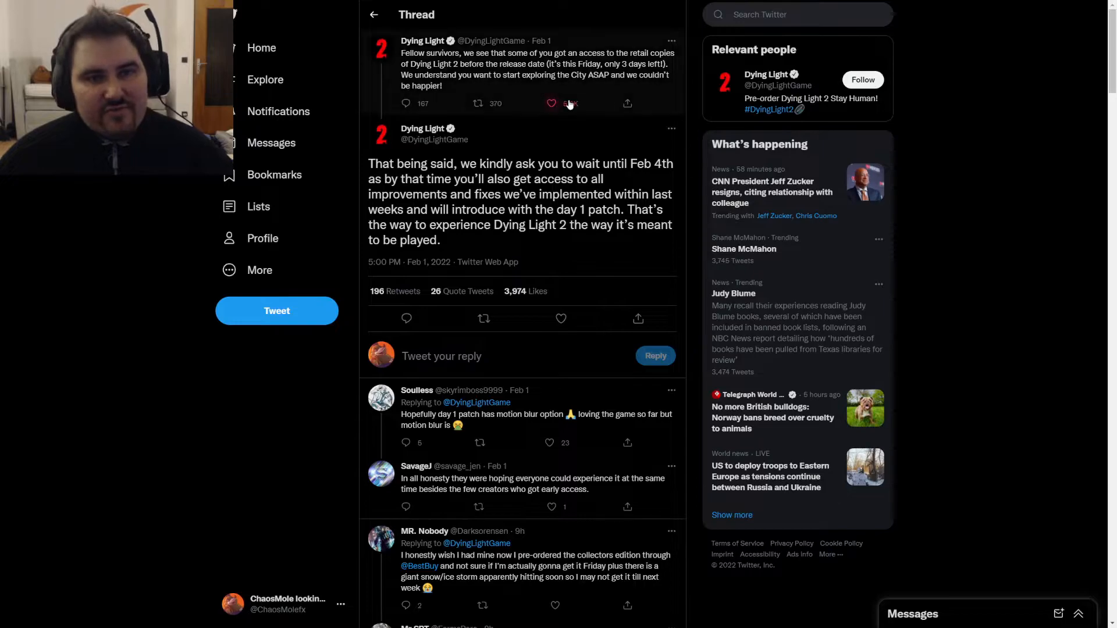
{"action": "left_click", "coordinate": [549, 104]}
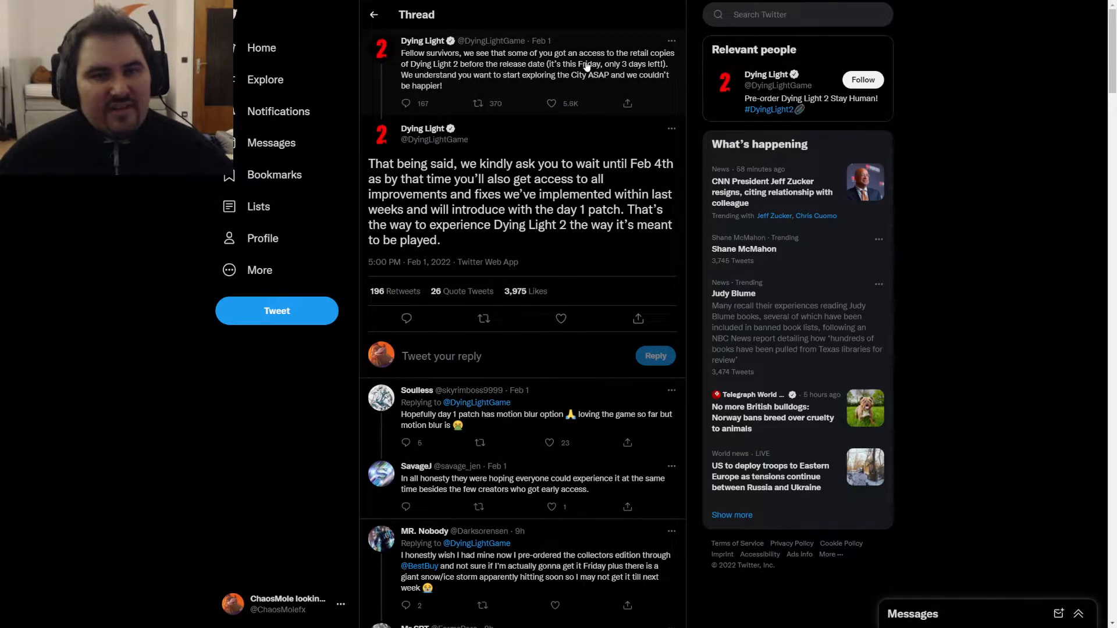
{"action": "mouse_move", "coordinate": [476, 76]}
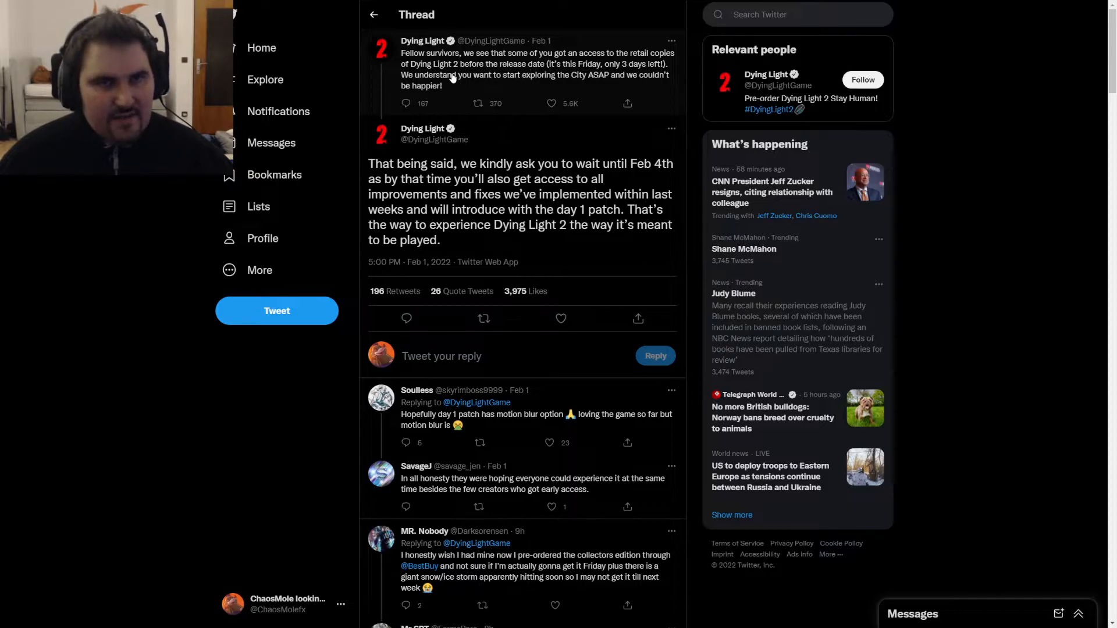
{"action": "mouse_move", "coordinate": [565, 84]}
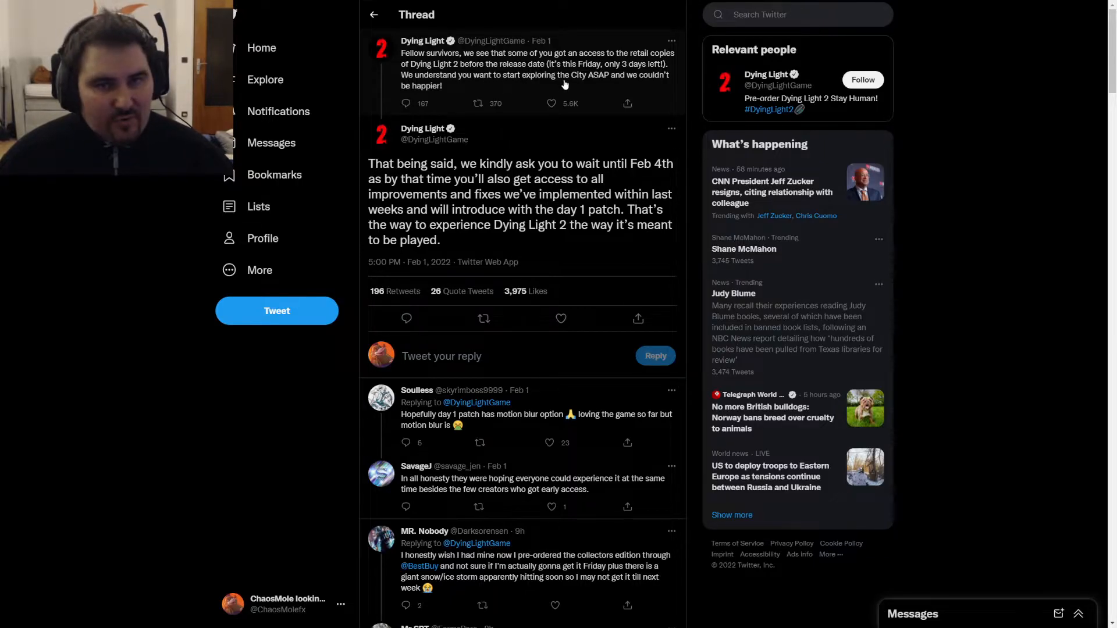
{"action": "mouse_move", "coordinate": [529, 80]}
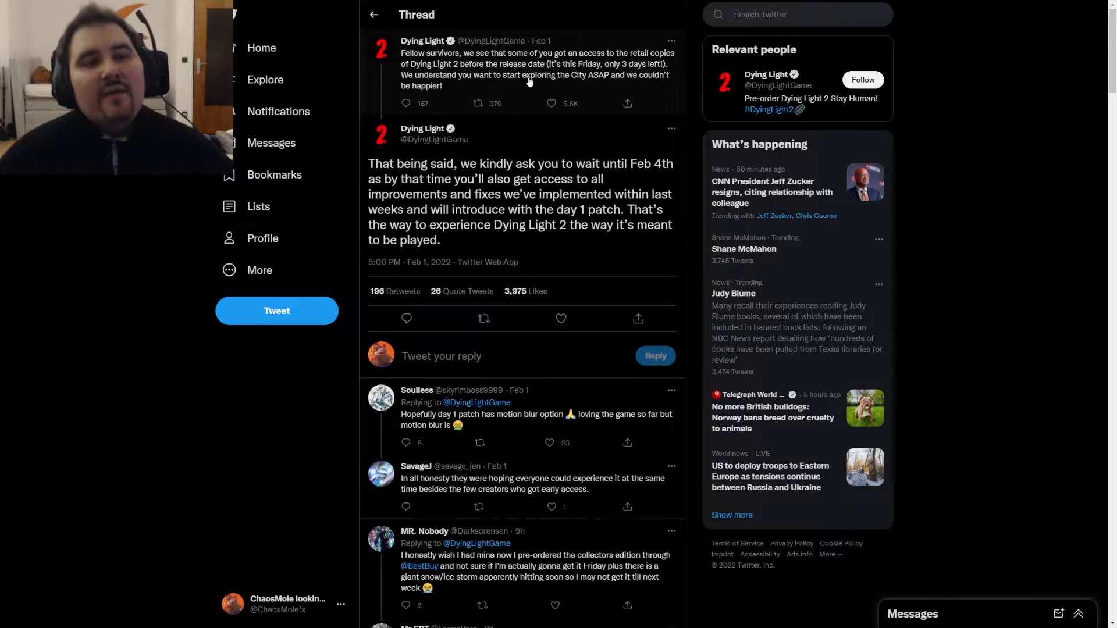